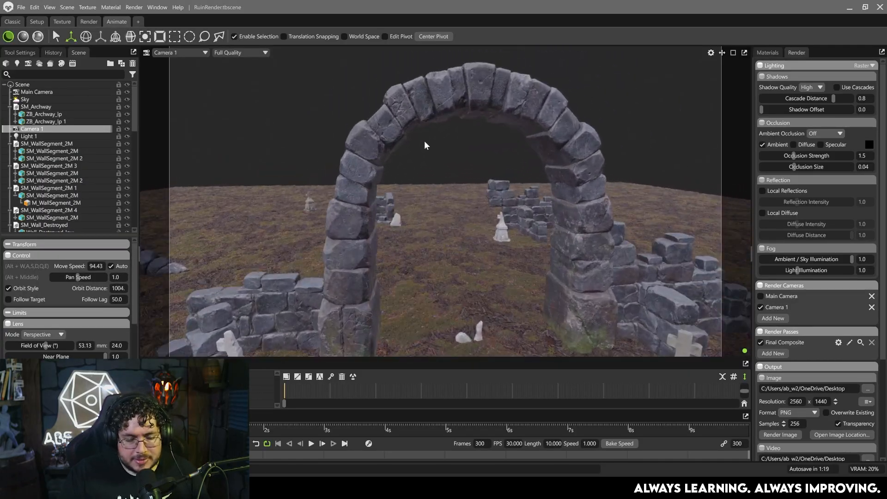
# Search Google Images for 'halo' Infinite doors and open the door-vs-character reference image
pyautogui.click(44, 114)
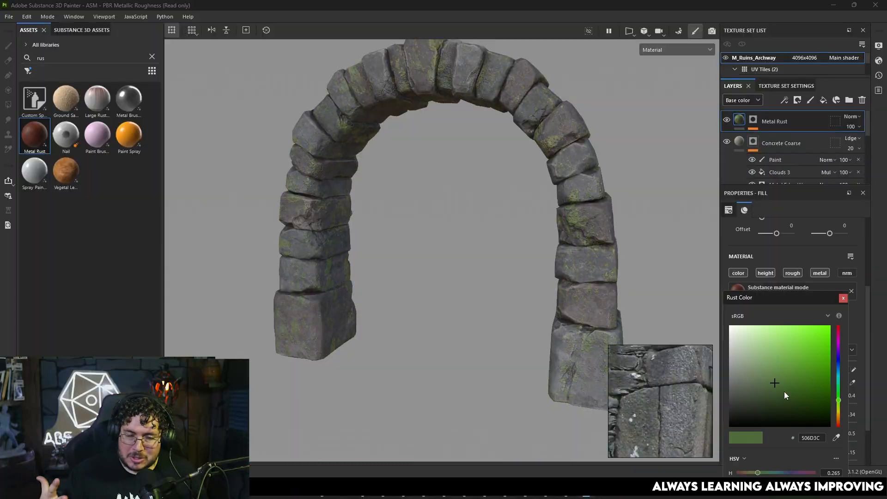
pyautogui.click(829, 137)
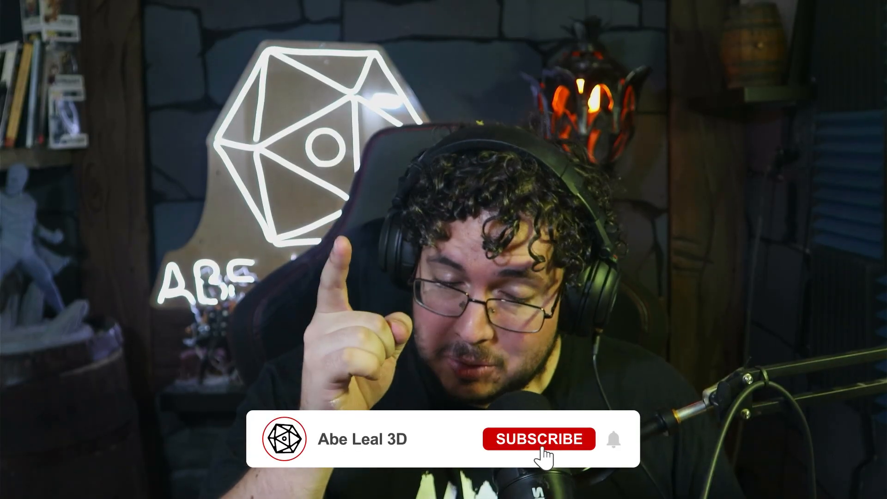
pyautogui.click(538, 439)
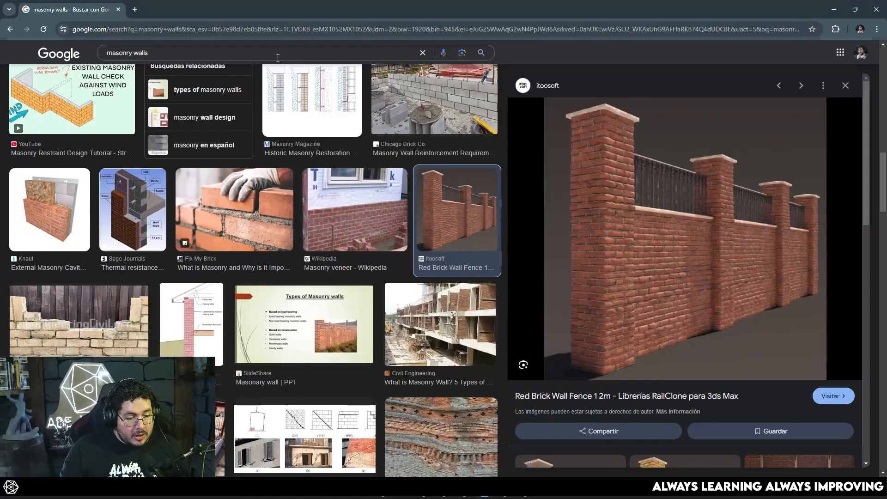
pyautogui.write('halo  infinite doors')
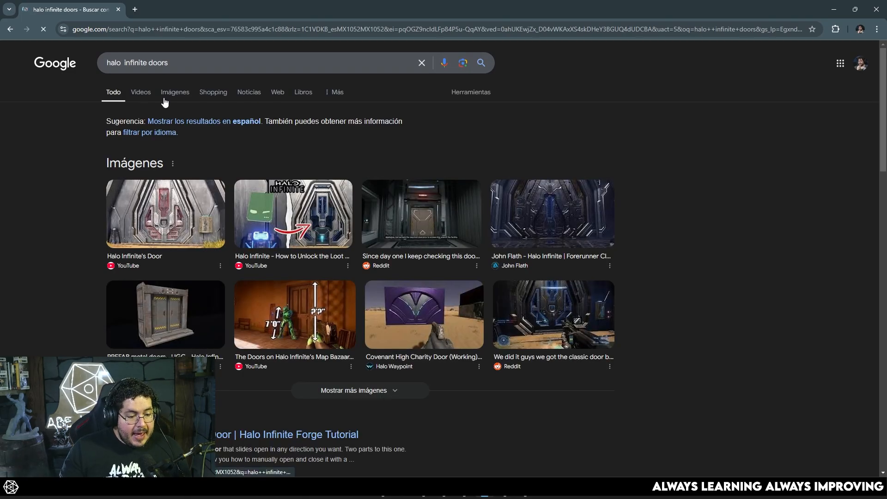
pyautogui.click(294, 314)
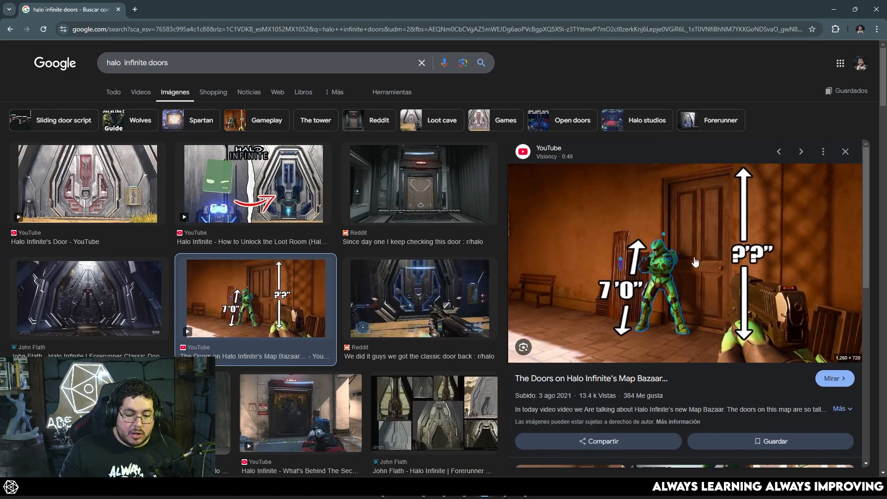
pyautogui.moveTo(750, 270)
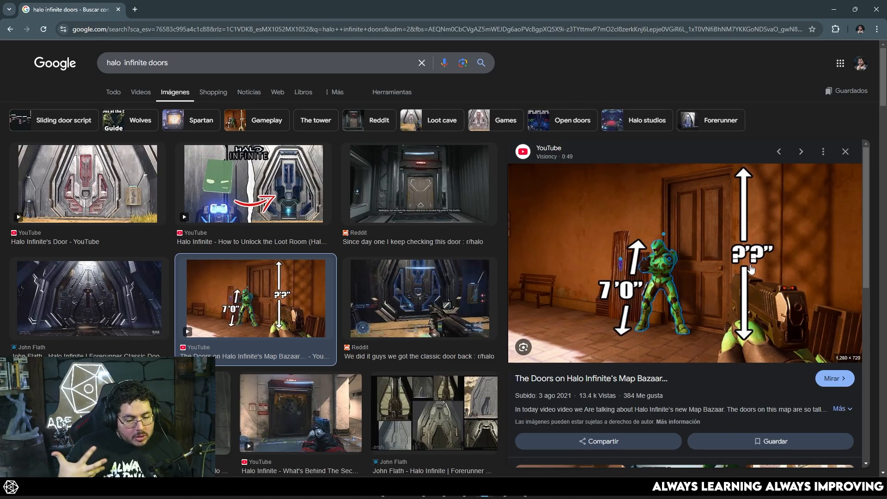
pyautogui.moveTo(632, 284)
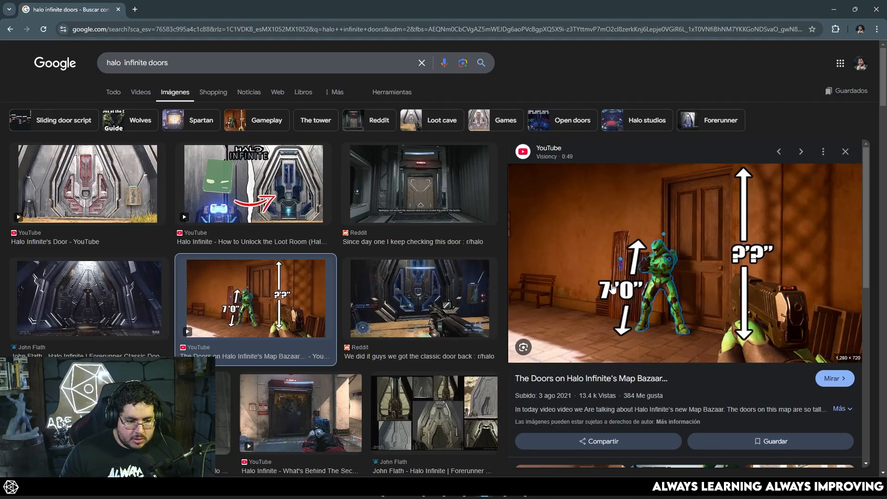
pyautogui.moveTo(682, 183)
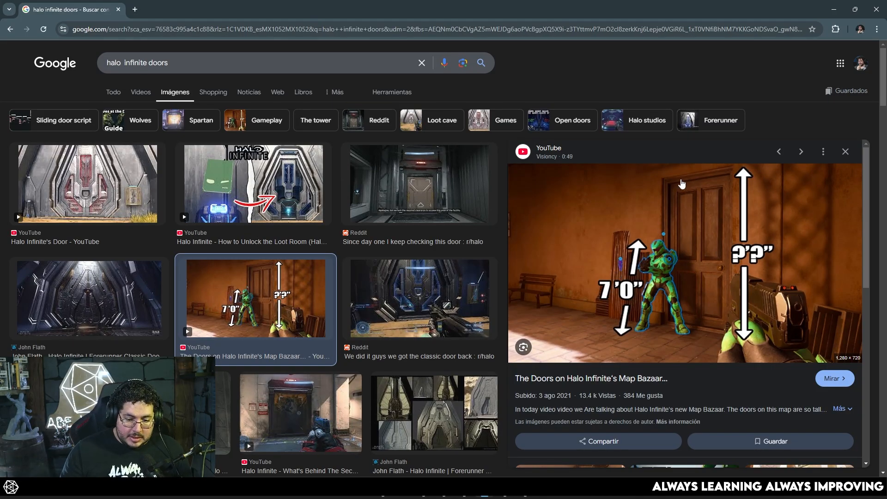
pyautogui.moveTo(679, 195)
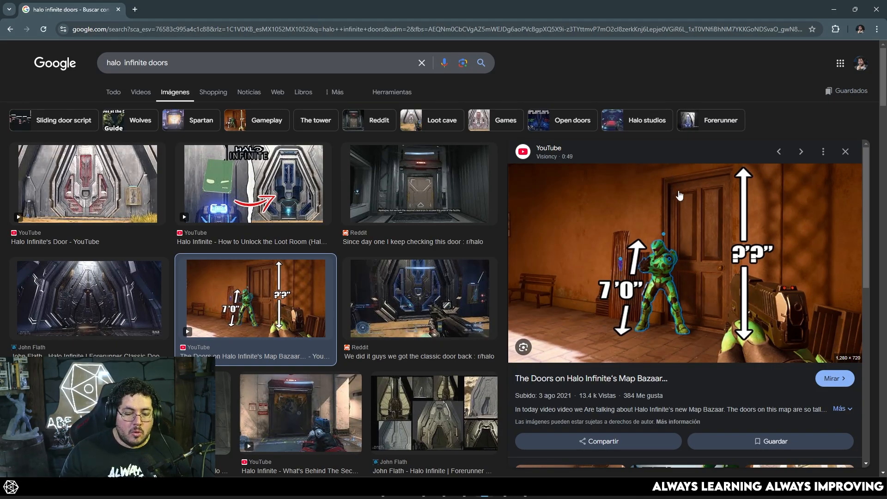
pyautogui.moveTo(479, 286)
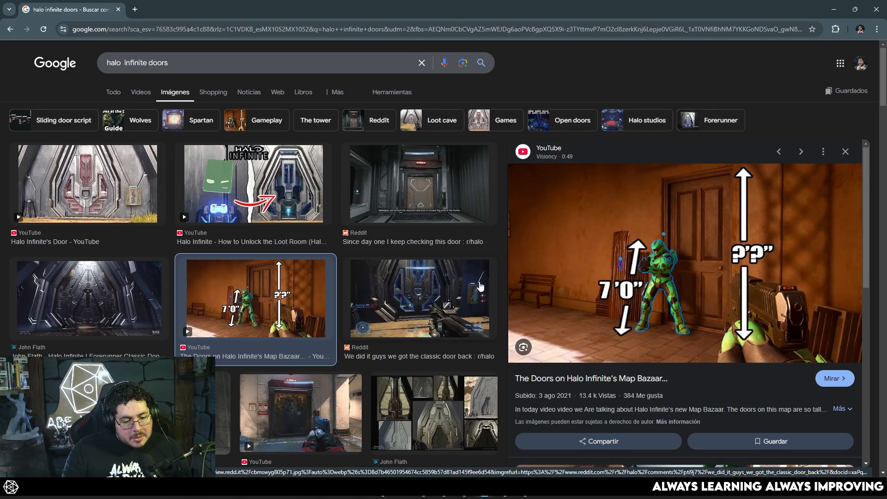
pyautogui.moveTo(469, 283)
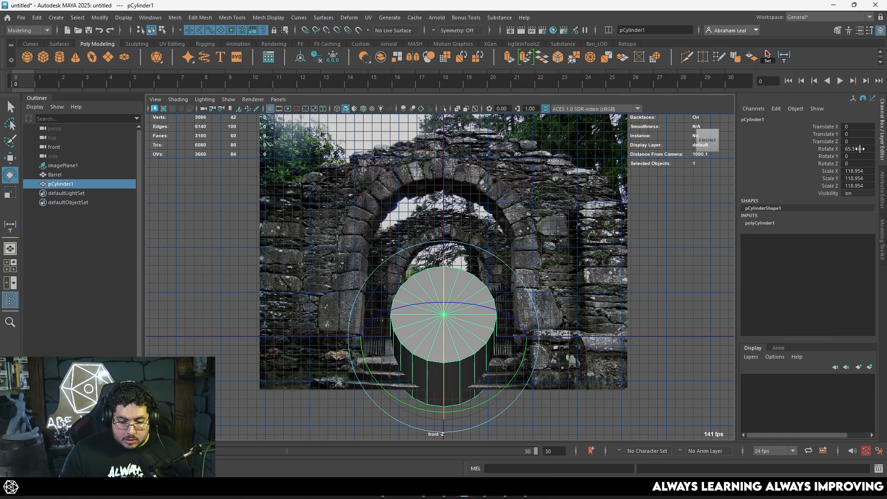
# Set the cylinder's Rotate X to 90 in the Channel Box and pick the Scale tool
pyautogui.click(465, 332)
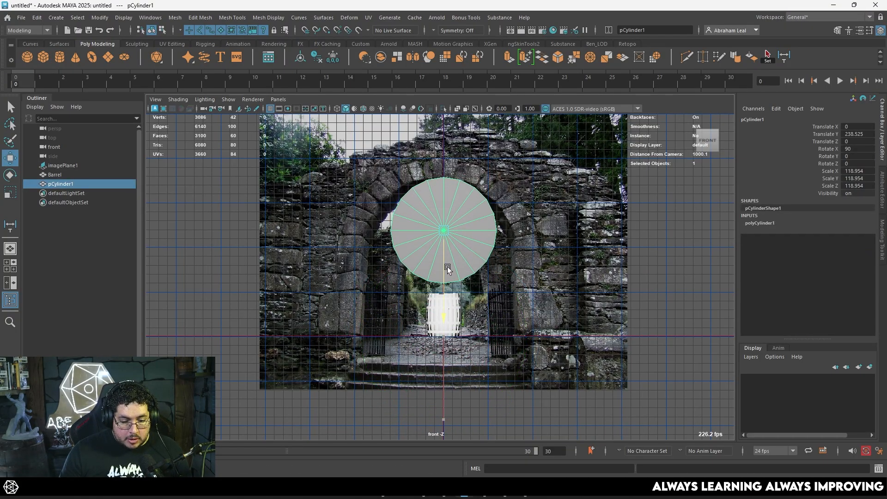
pyautogui.click(63, 165)
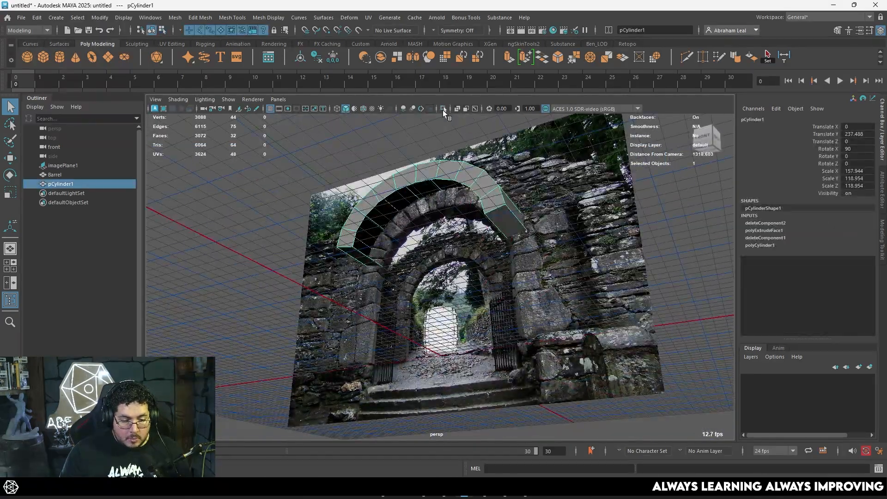
# Extrude the upper ring faces into an arch band matching the reference arch
pyautogui.click(443, 109)
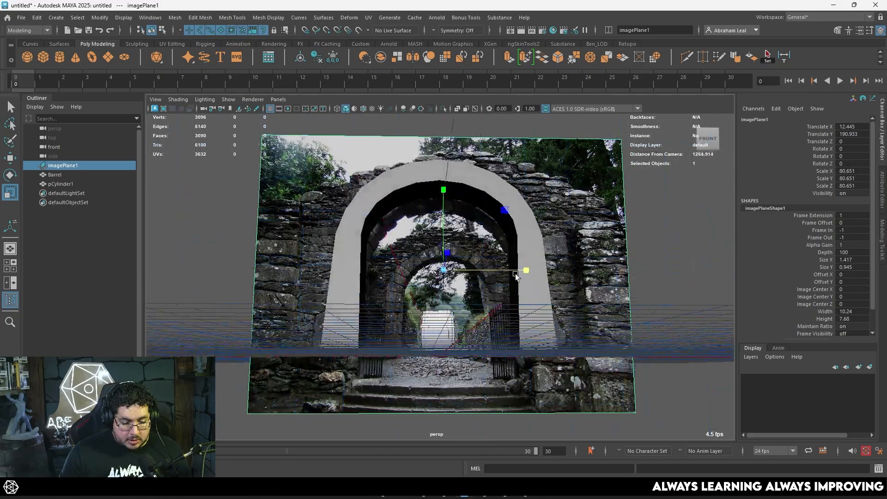
# Extrude the arch ends down into legs and place the SKM_Quinn_Simple mannequin for scale
pyautogui.click(61, 183)
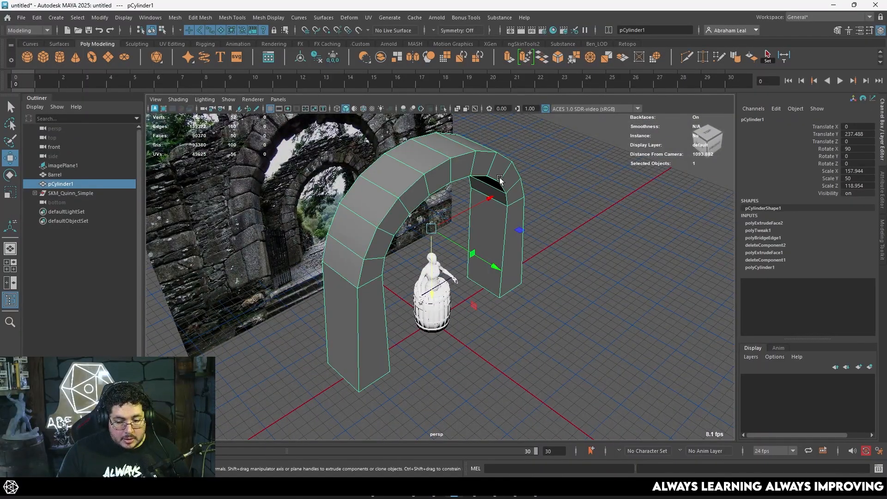
# Import the arch mesh from Maya via Tool > Import and the GoZ file browser
pyautogui.click(21, 17)
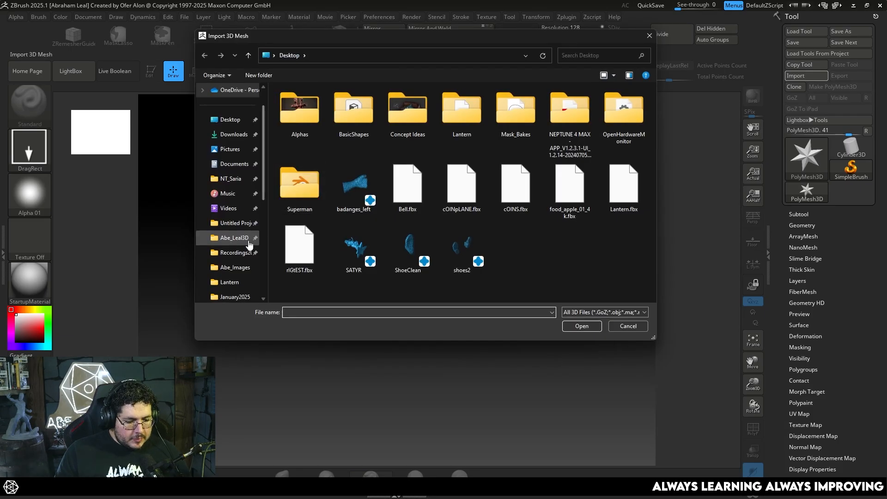
pyautogui.scroll(-3)
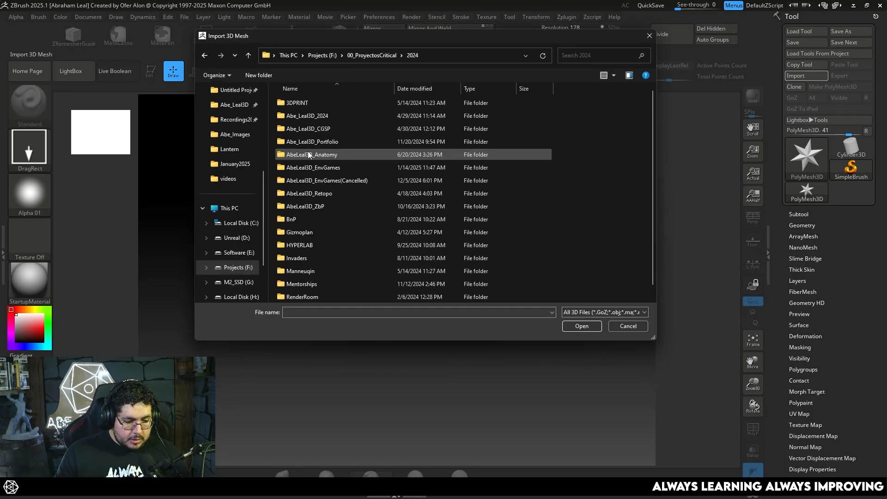
pyautogui.click(581, 326)
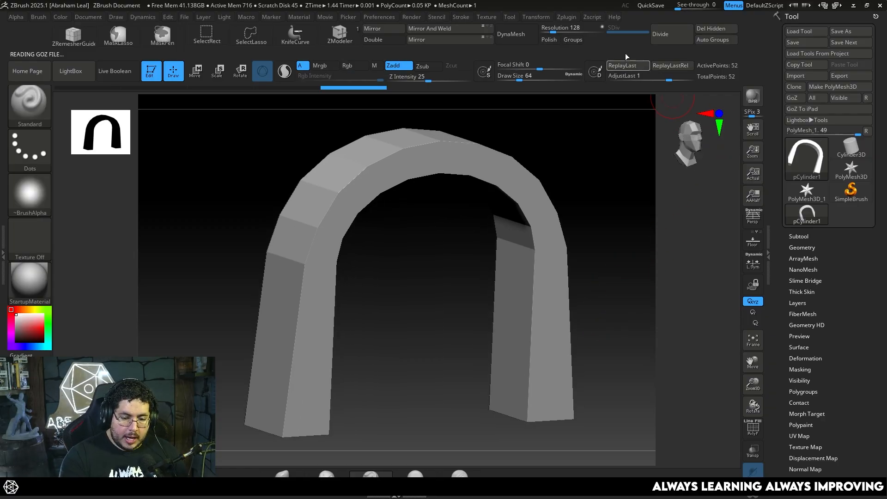
# DynaMesh the arch at resolution 128 into an evenly dense mesh
pyautogui.click(513, 32)
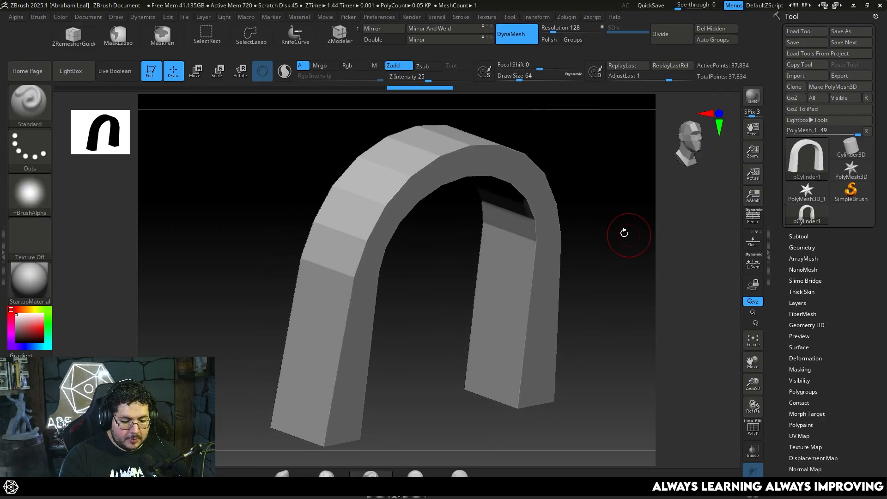
pyautogui.click(396, 195)
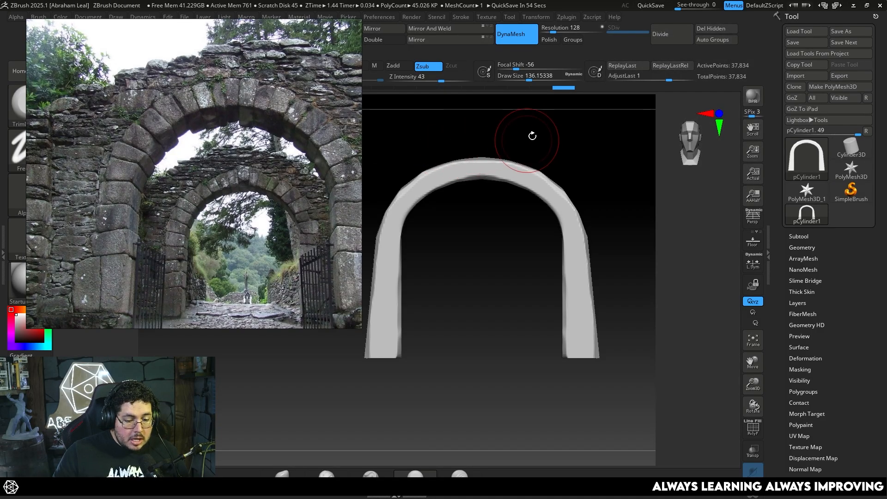
# Assign a separate polygroup to each stone block along the arch
pyautogui.click(752, 427)
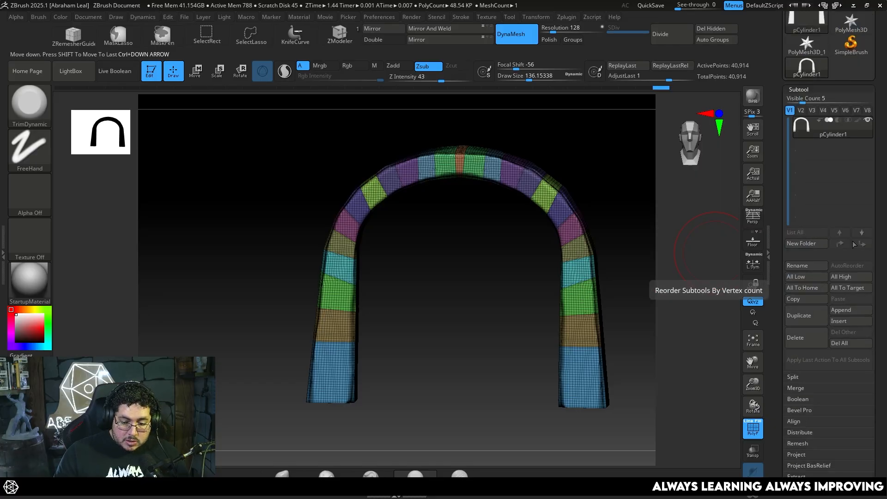
# Split the arch into separate stone subtools from its polygroups
pyautogui.click(793, 377)
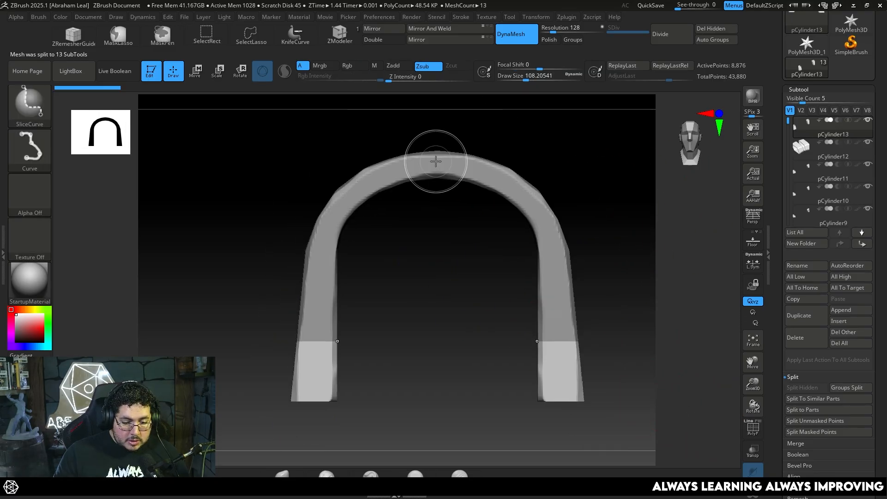
pyautogui.click(831, 200)
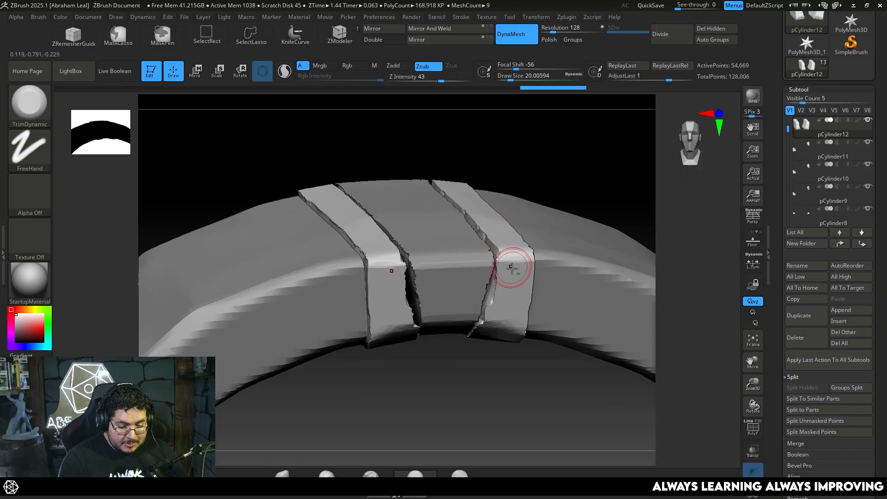
# Alternate Move and TrimDynamic to bevel and chip the top stone blocks
pyautogui.click(195, 71)
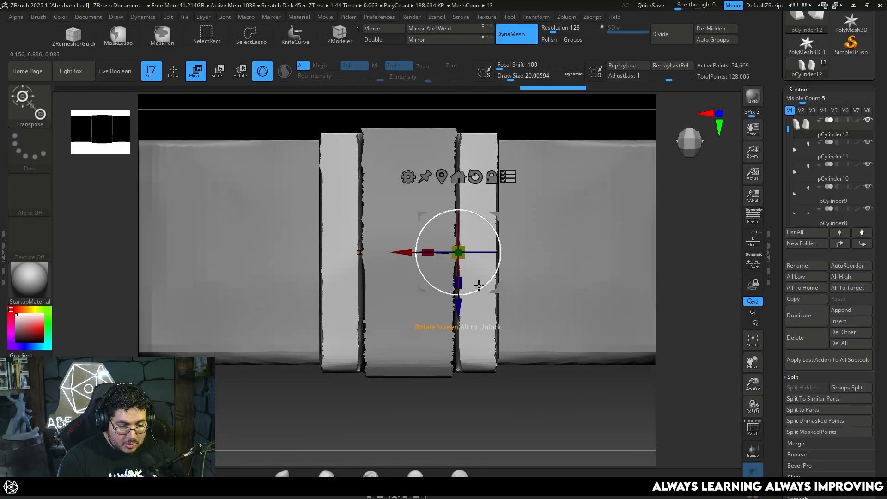
pyautogui.click(173, 72)
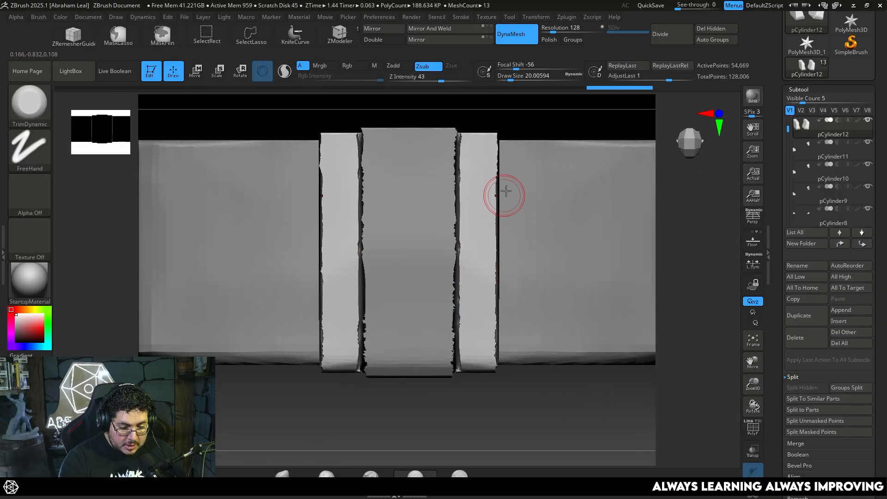
pyautogui.click(195, 70)
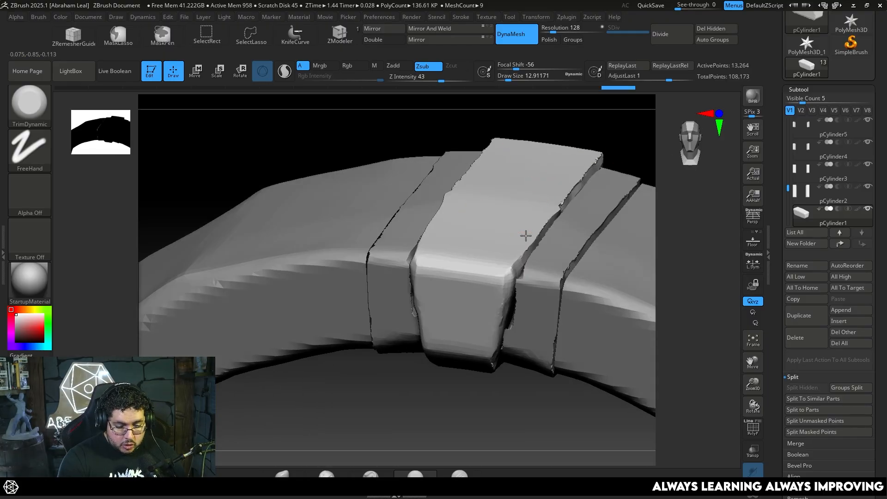
# Trim the keystone's faces flat and chip its edges with TrimDynamic
pyautogui.click(262, 71)
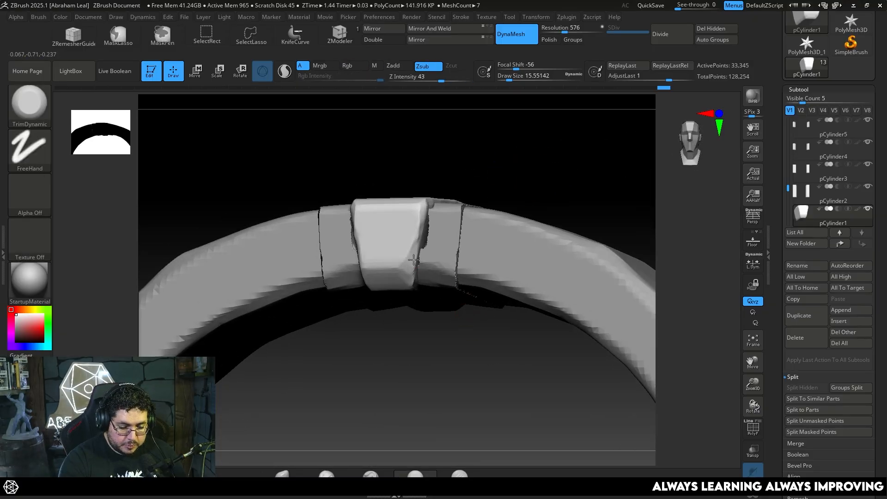
# DynaMesh the flanking stones and bevel their edges into a row of five shaped blocks
pyautogui.click(516, 35)
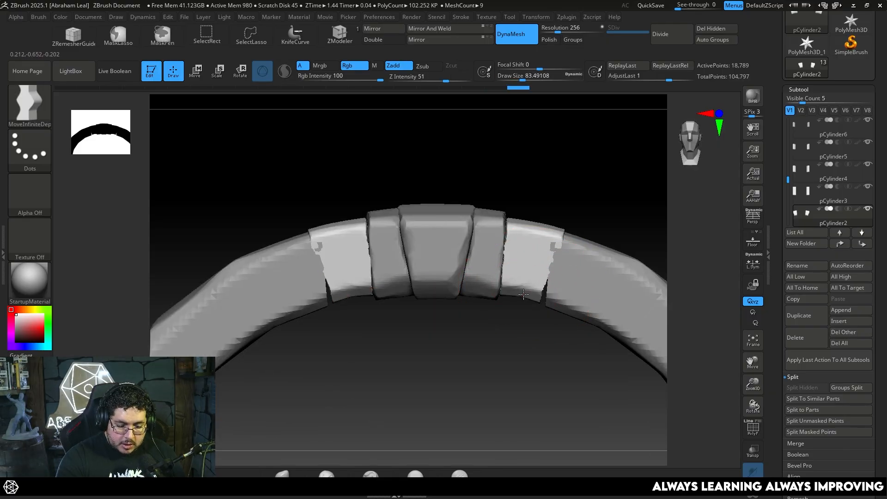
pyautogui.click(523, 294)
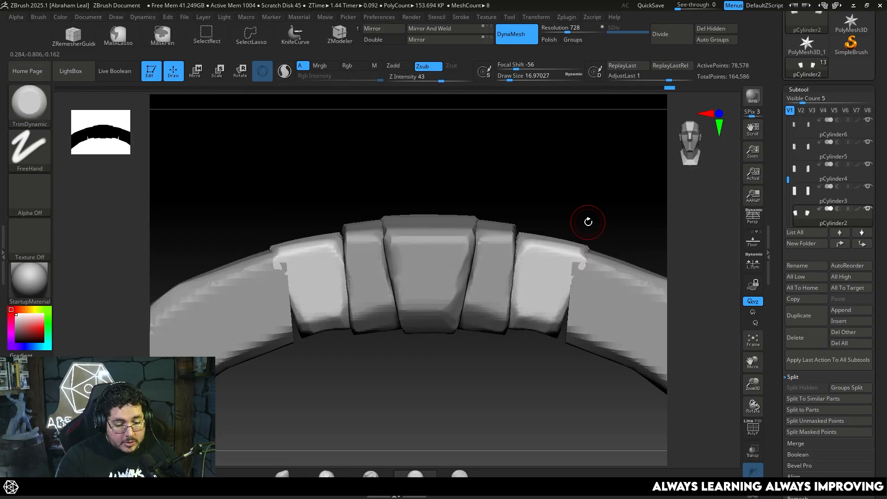
pyautogui.moveTo(578, 172)
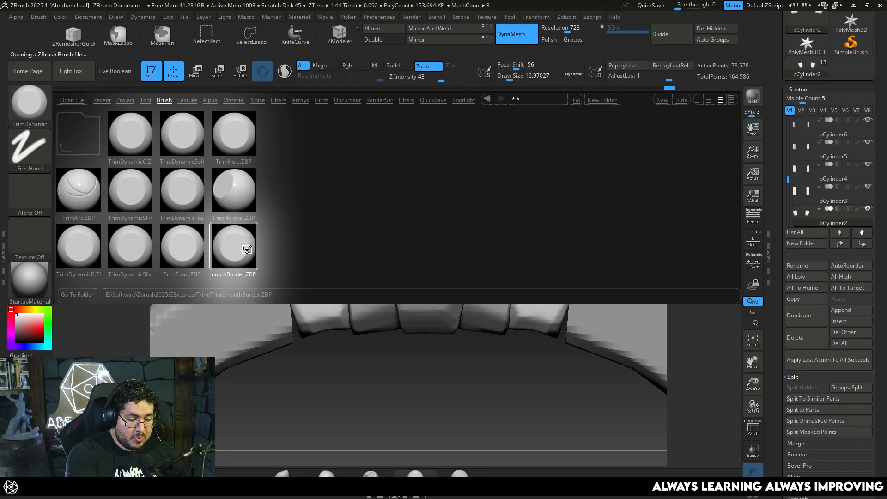
# Load the TrimSmoothBorder.ZBP brush from the LightBox Trim brush library
pyautogui.click(233, 248)
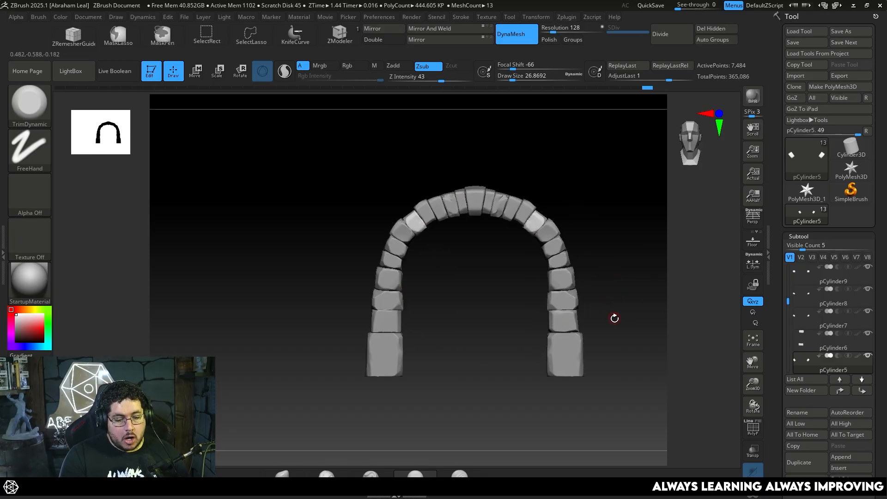
pyautogui.moveTo(365, 354)
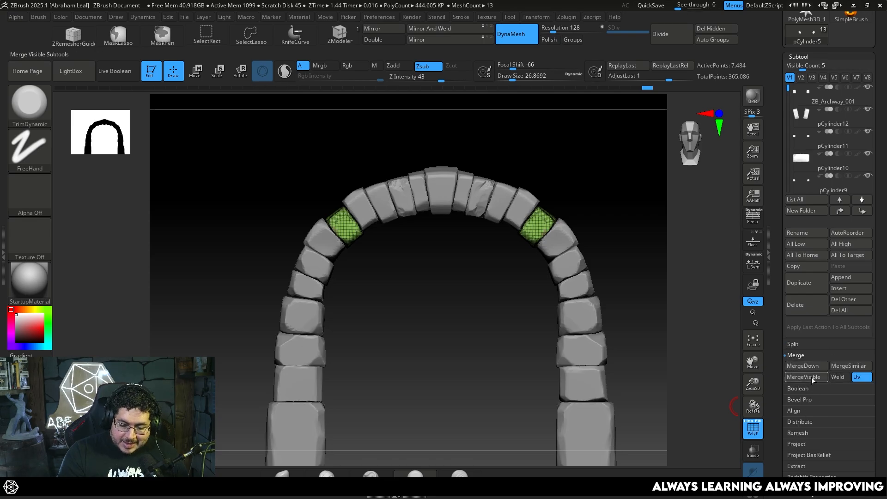
# MergeVisible the stone pieces into one subtool with each stone its own polygroup
pyautogui.click(802, 377)
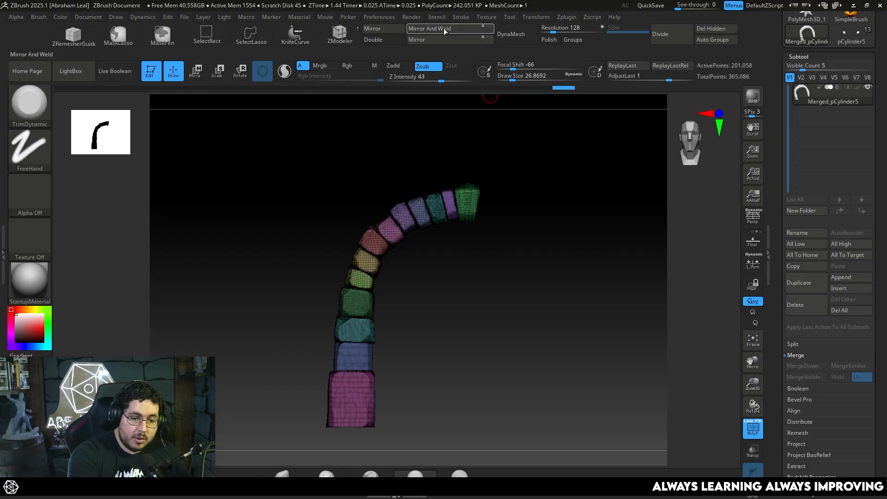
pyautogui.moveTo(715, 29)
pyautogui.write('704')
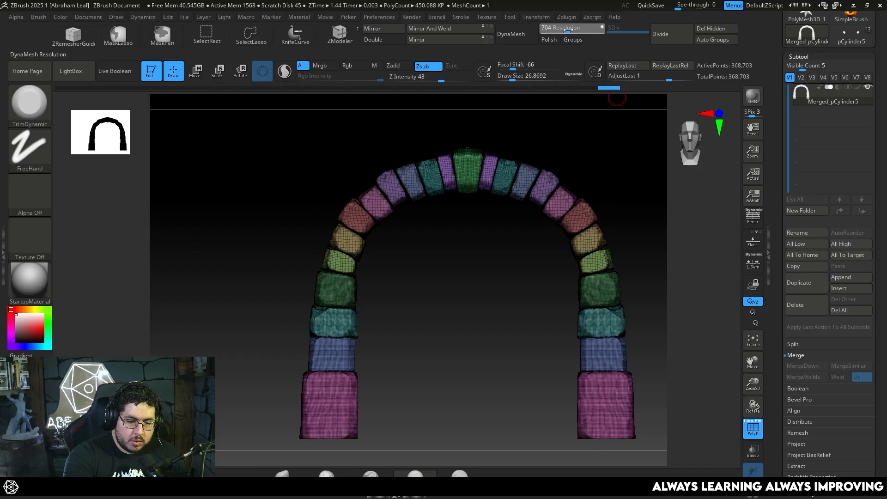
# DynaMesh the mirrored archway at resolution 784 into a dense solid stone mesh
pyautogui.click(572, 39)
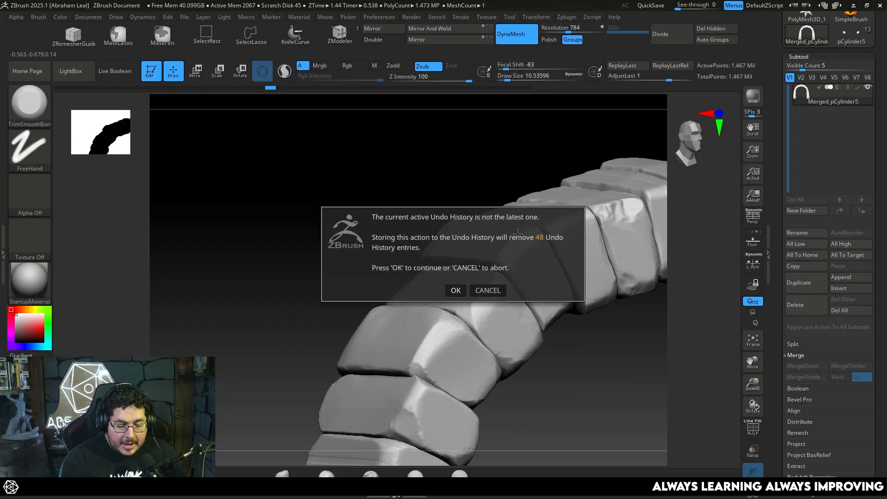
# Accept losing undo history and bevel the stone edges with TrimSmoothBorder
pyautogui.click(455, 290)
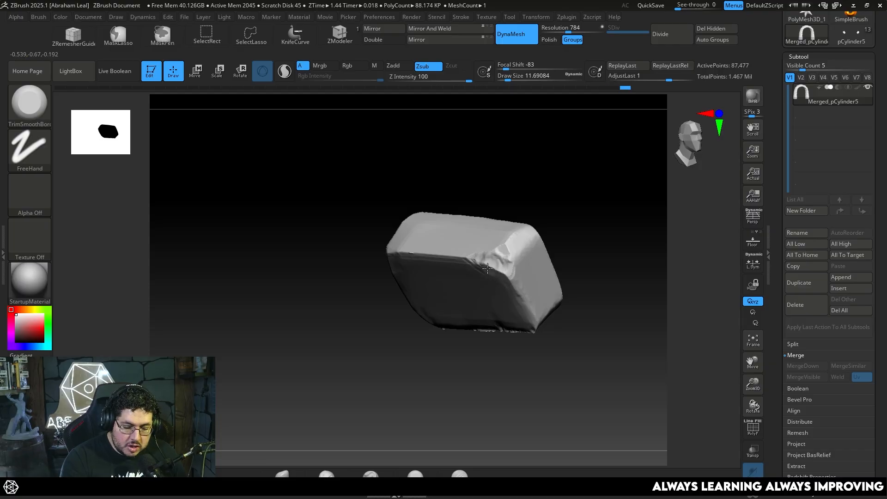
pyautogui.click(505, 271)
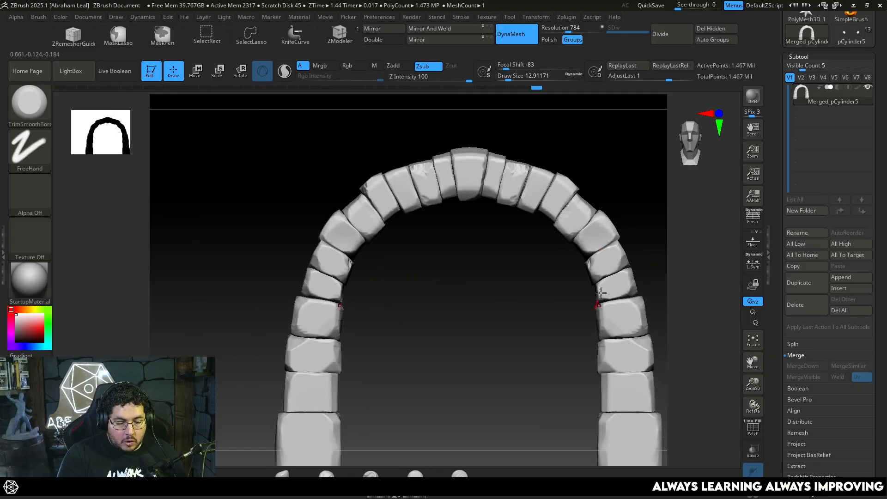
pyautogui.moveTo(341, 258)
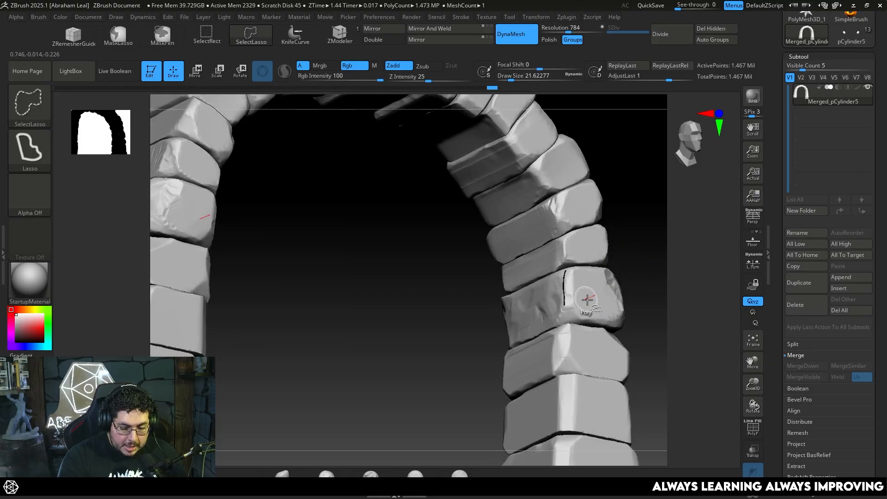
# Show the weathered stone archway reference photo over the sculpt
pyautogui.click(161, 34)
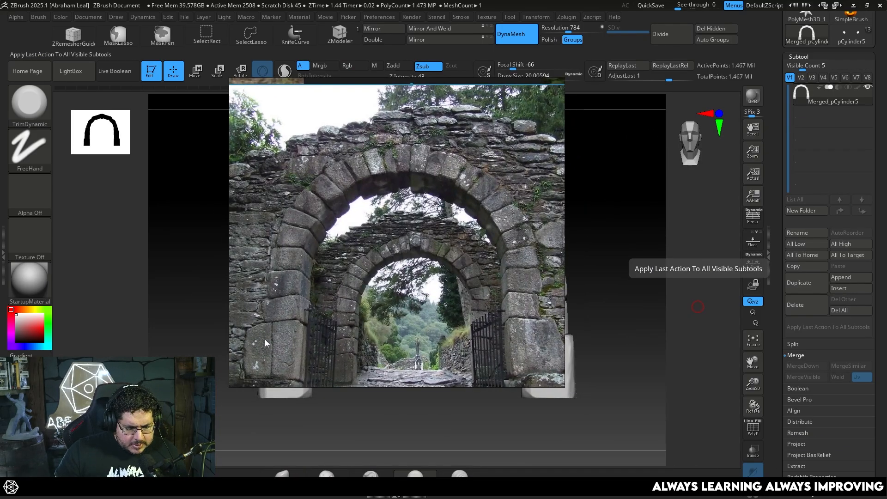
pyautogui.moveTo(273, 330)
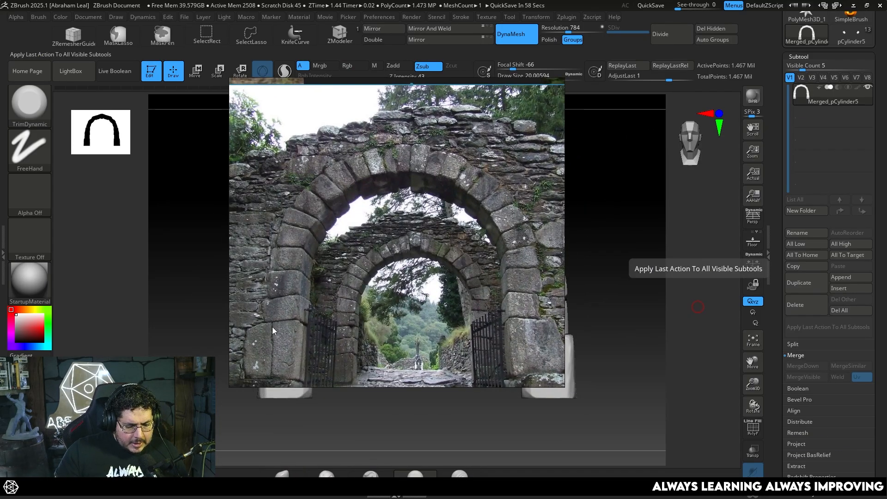
pyautogui.moveTo(538, 348)
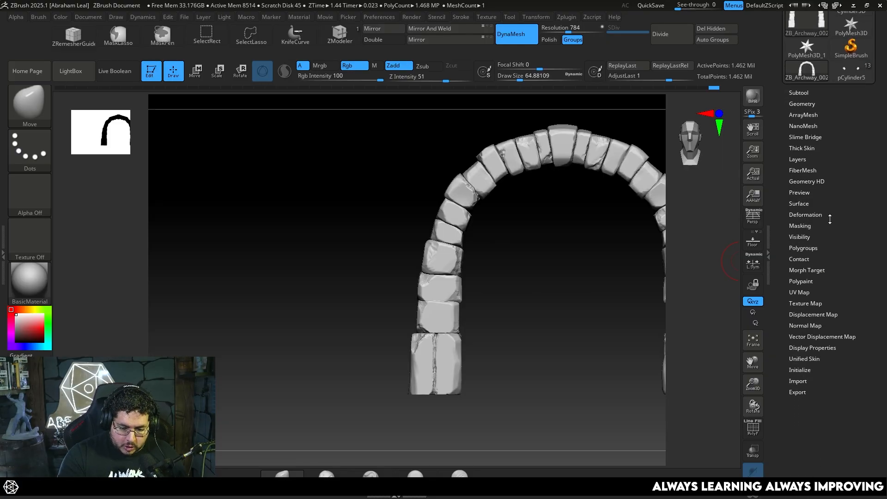
# Enable Surface Noise with larger scale and lower strength, then Apply To Mesh
pyautogui.click(799, 203)
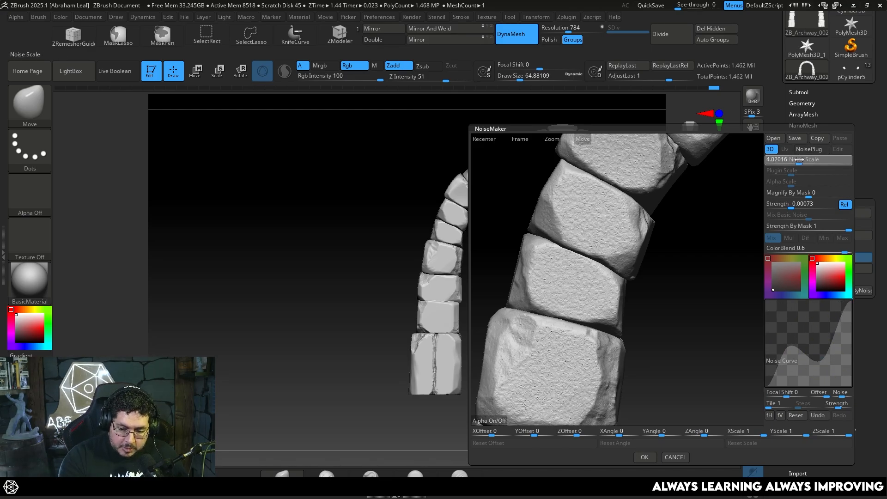
pyautogui.moveTo(786, 159); pyautogui.dragTo(803, 159)
pyautogui.write('-0.0002')
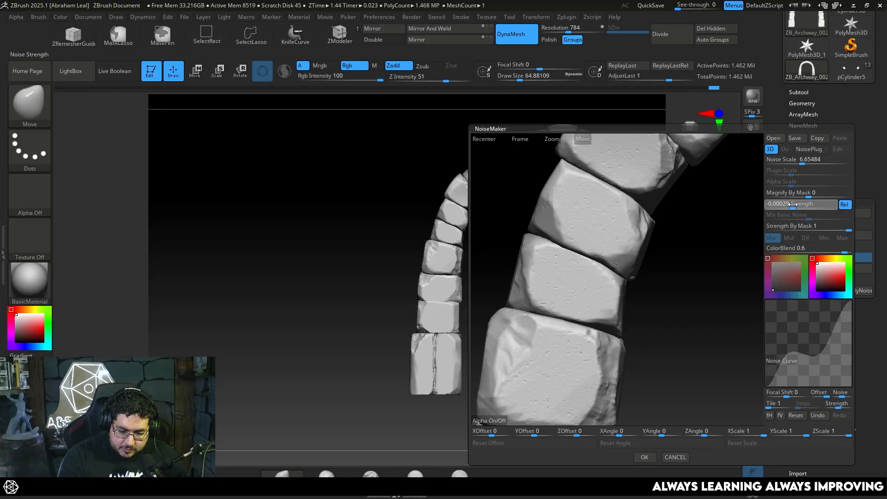
pyautogui.click(643, 457)
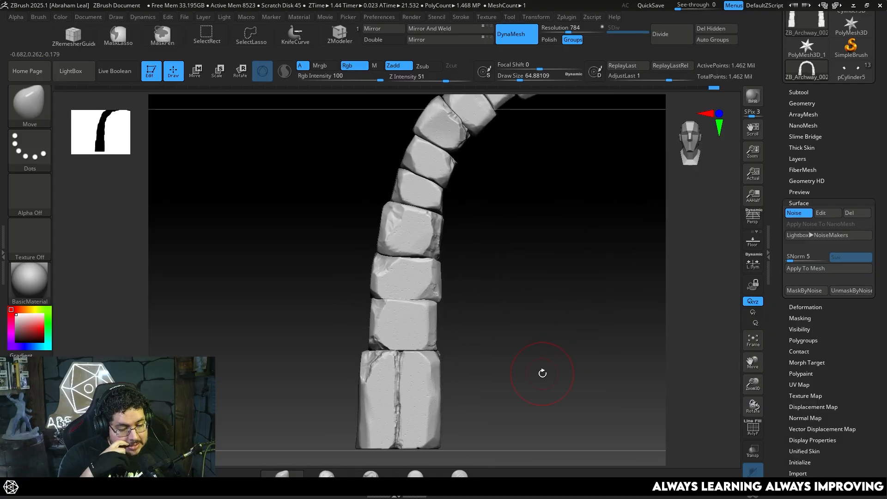
pyautogui.click(805, 268)
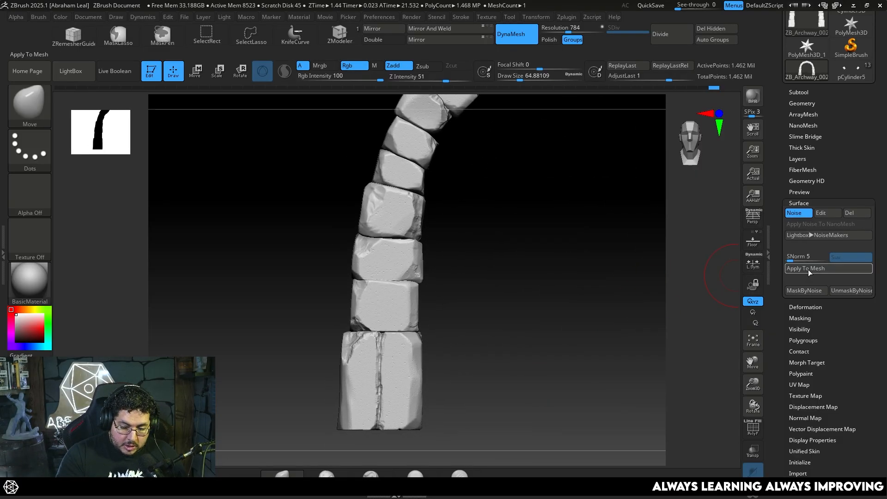
# Review the LightBox Alpha collection, then launch Google Chrome from the taskbar
pyautogui.click(805, 268)
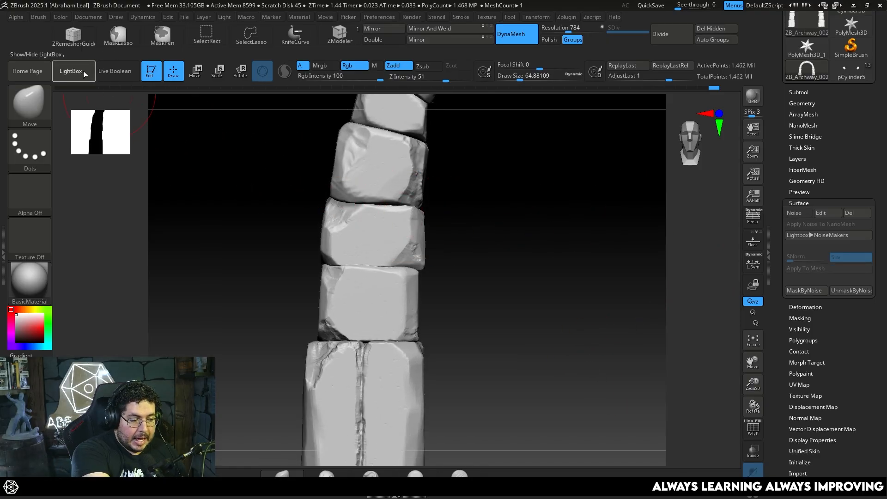
pyautogui.click(70, 72)
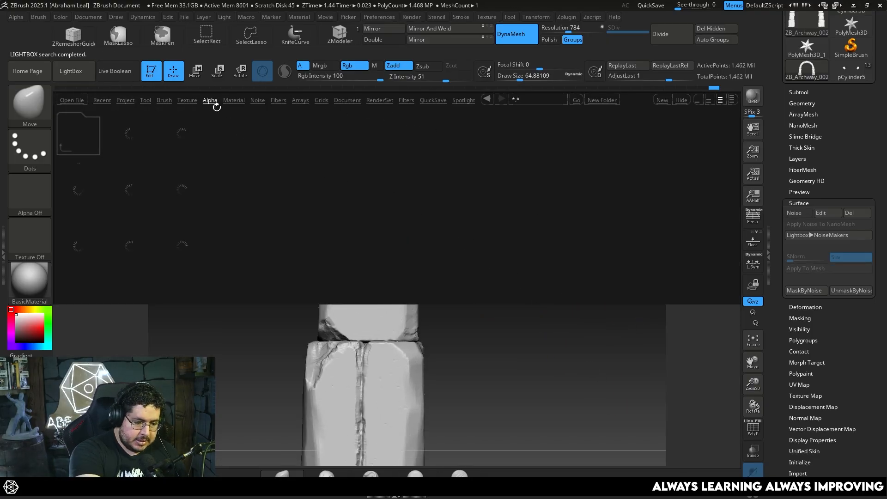
pyautogui.click(210, 99)
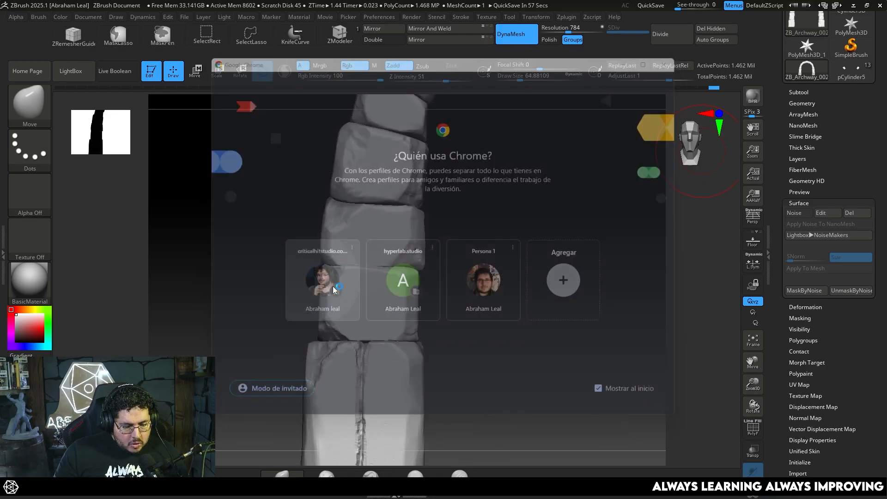
# Search Google for 'marbled damage brushes' and follow the Simon Fuchs blog download link
pyautogui.click(322, 280)
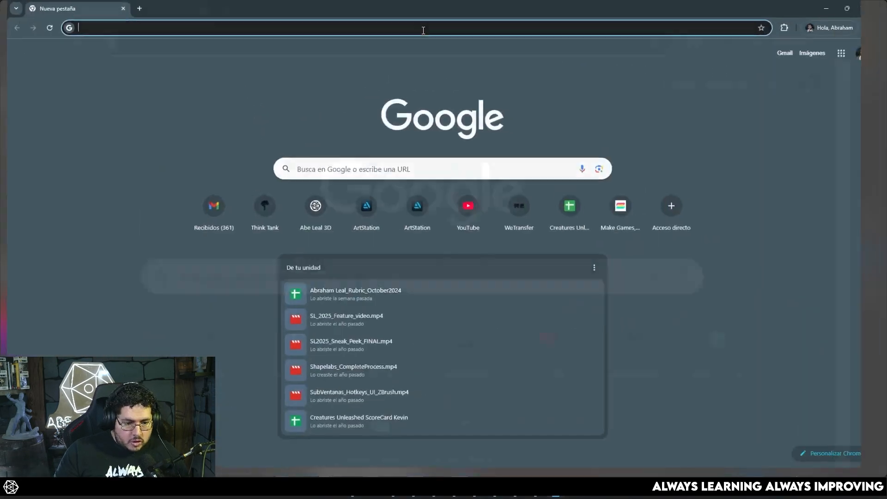
pyautogui.write('marbled dama')
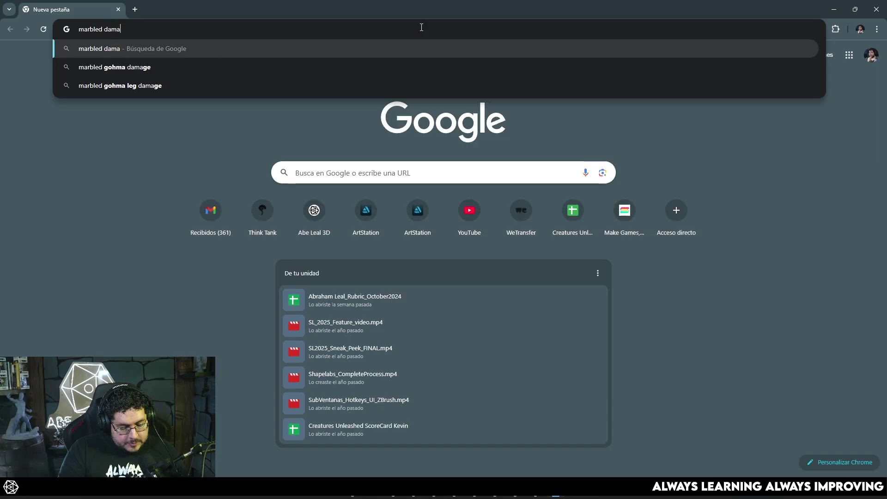
pyautogui.write('ge brushe')
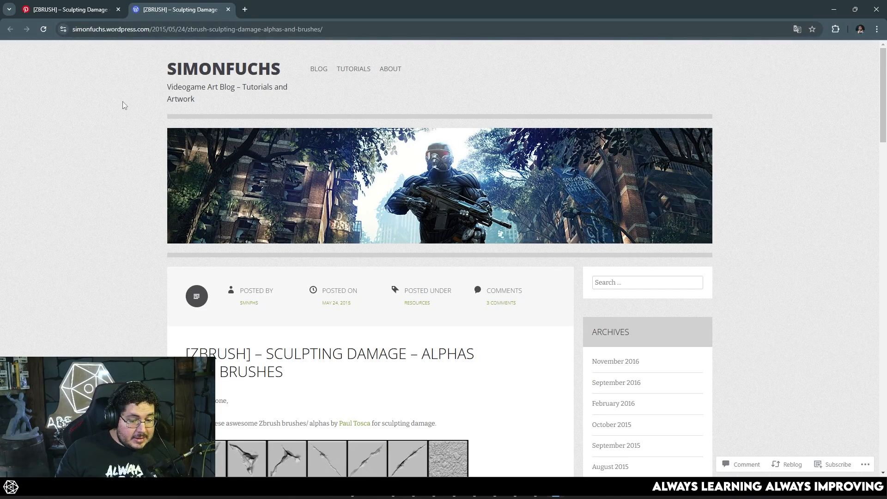
pyautogui.scroll(-3)
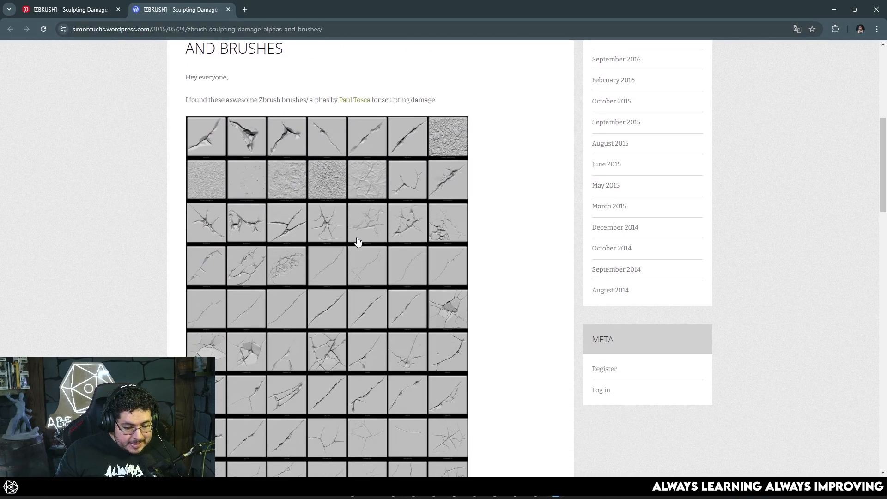
pyautogui.scroll(-3)
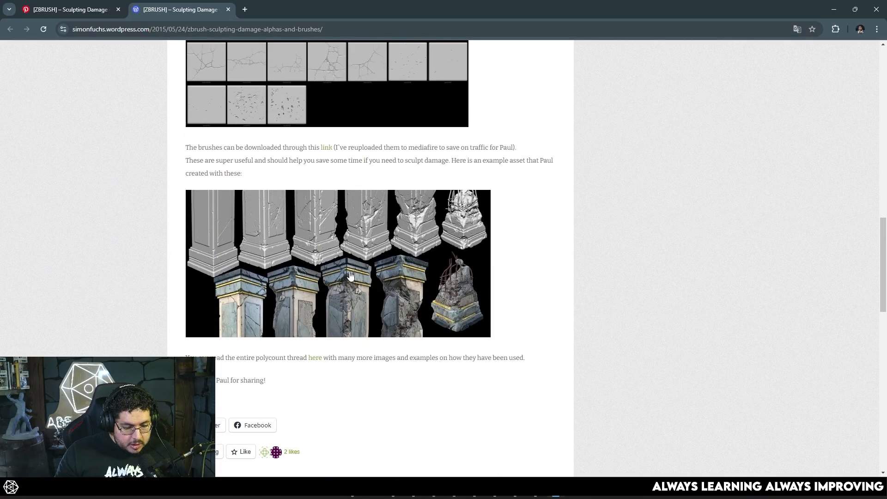
pyautogui.click(327, 147)
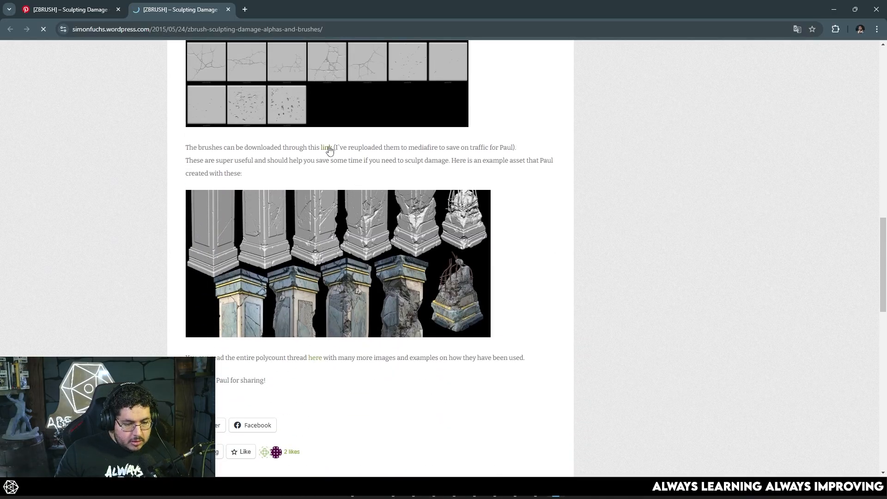
# Download the archive and extract zBrushesMarbleDamage into E:\Software\Zbrush2025\ZAlphas
pyautogui.click(321, 147)
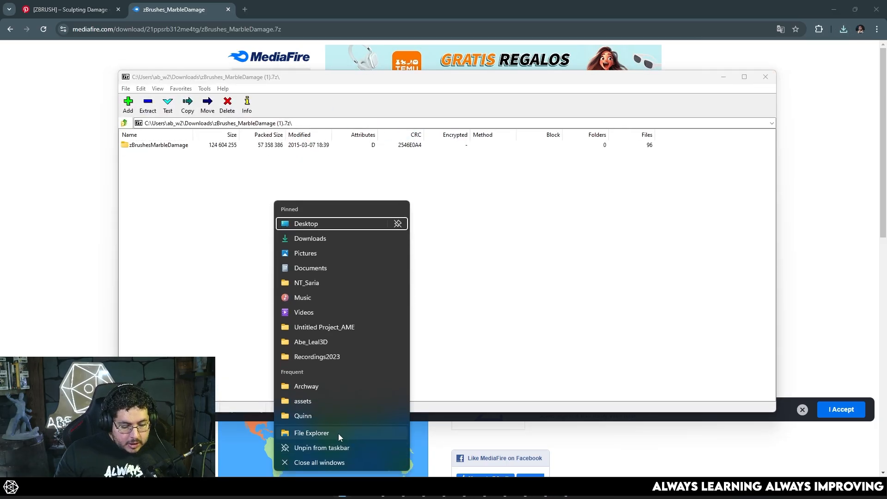
pyautogui.click(311, 432)
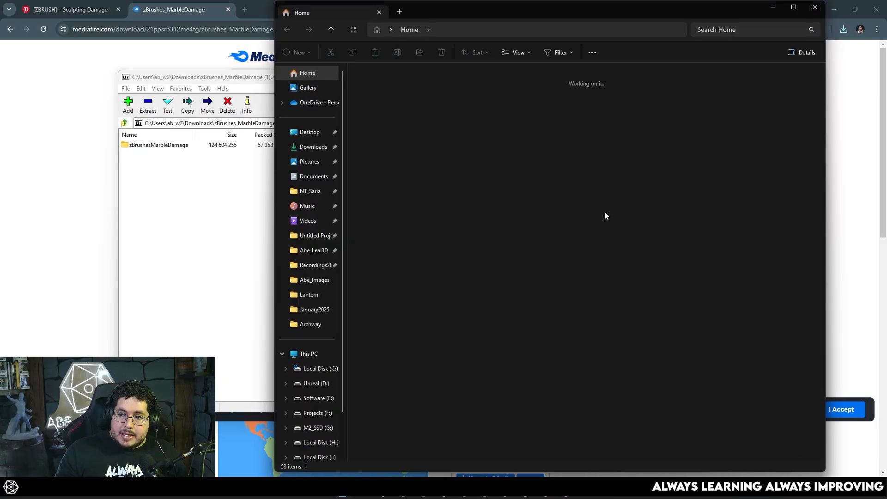
pyautogui.click(319, 397)
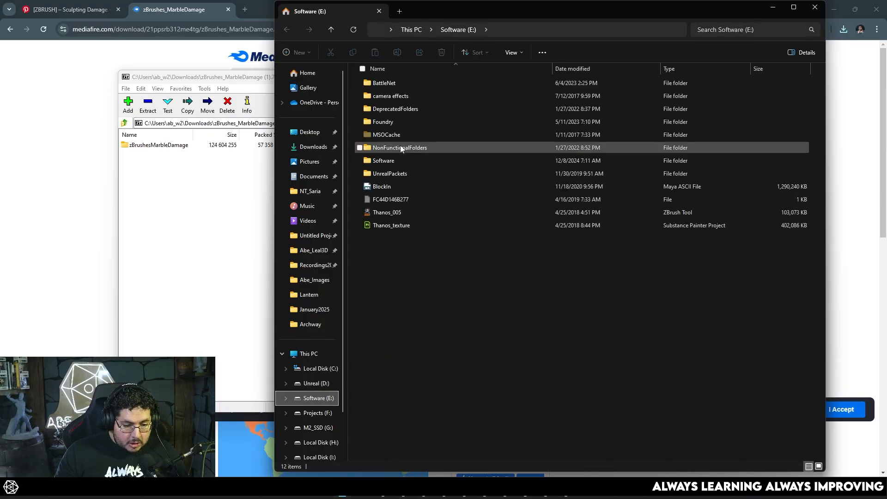
pyautogui.doubleClick(383, 160)
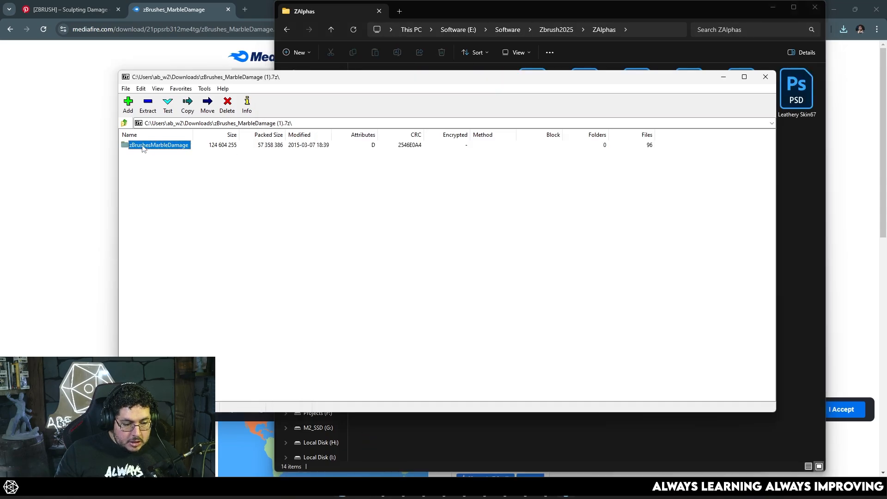
pyautogui.click(147, 105)
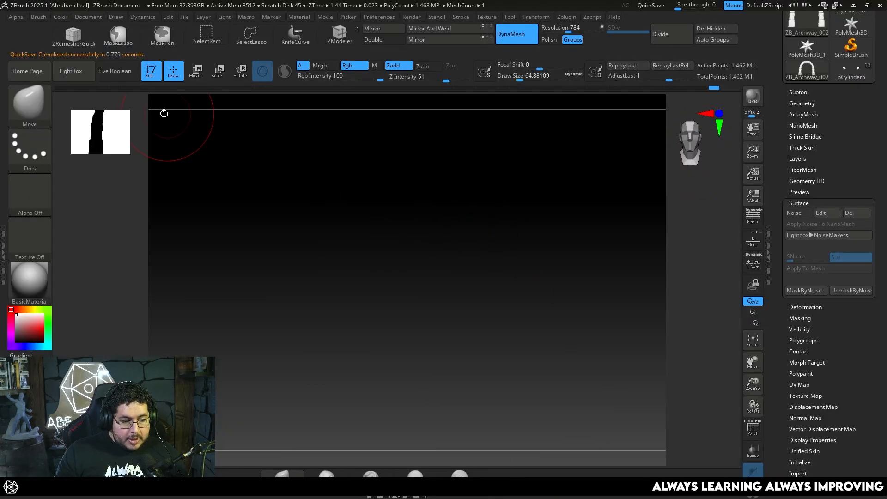
# Load a concrete_Detail alpha from the new damage set onto the sculpting brush
pyautogui.click(71, 72)
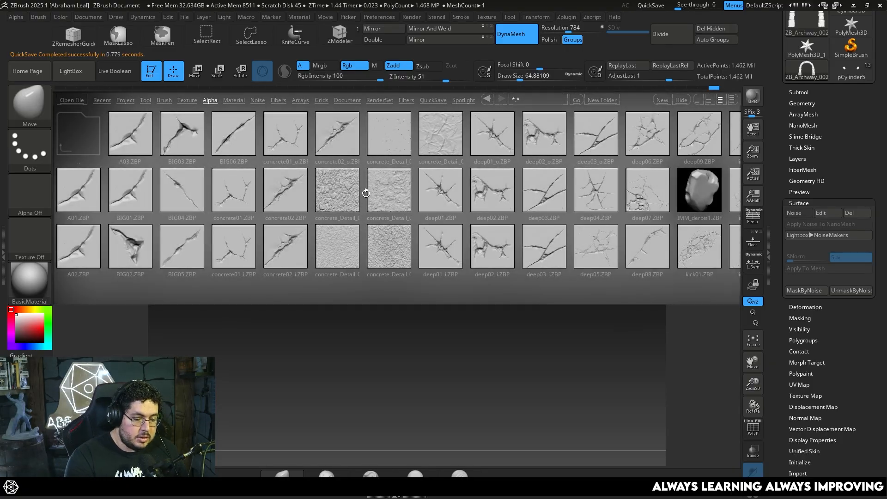
pyautogui.click(389, 134)
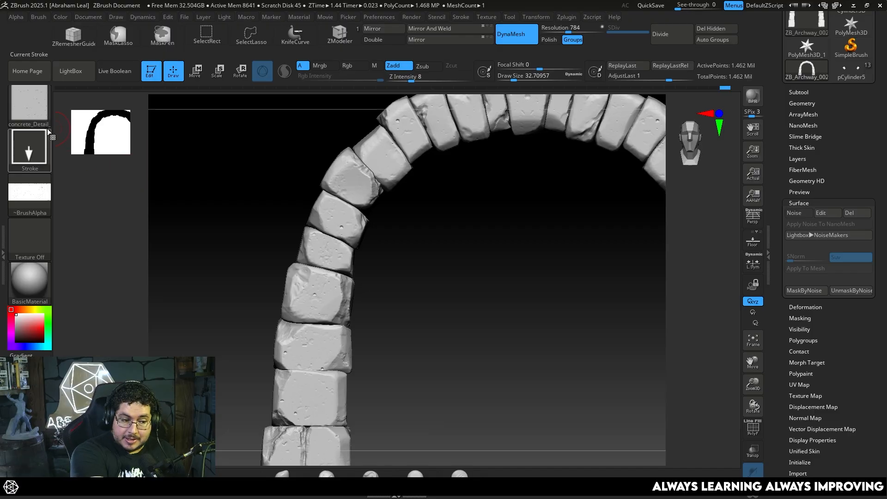
# Browse LightBox to the zBrushesMarbleDamage alpha set for the concrete02 crack alpha
pyautogui.click(71, 71)
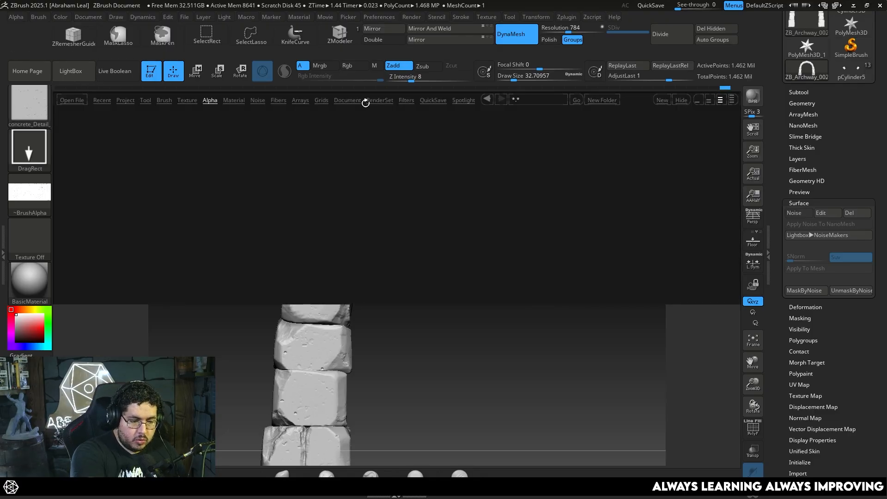
pyautogui.click(210, 99)
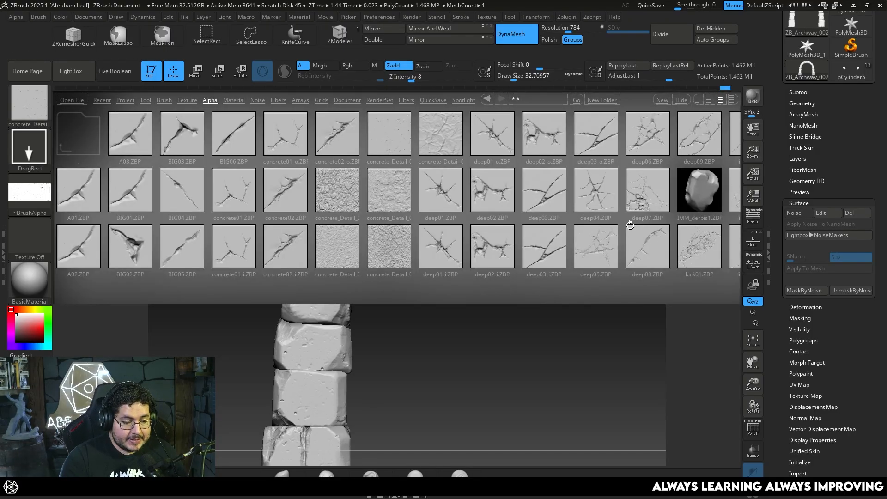
pyautogui.moveTo(293, 190)
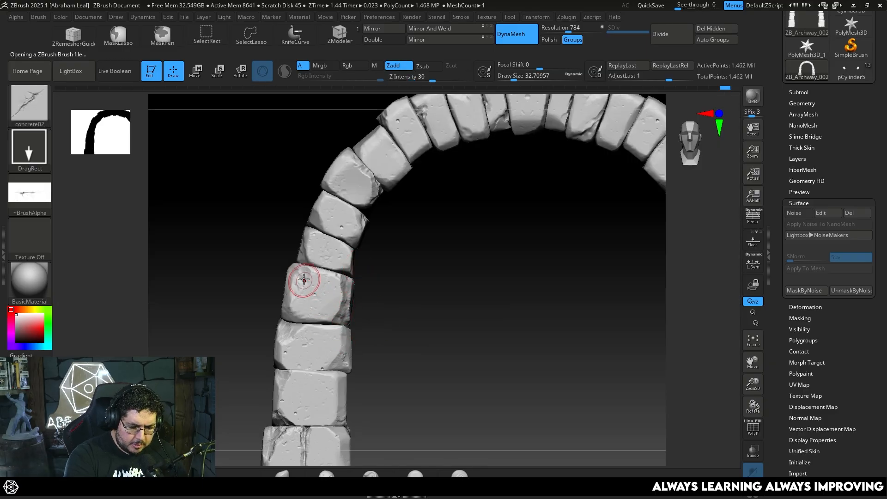
pyautogui.moveTo(339, 228)
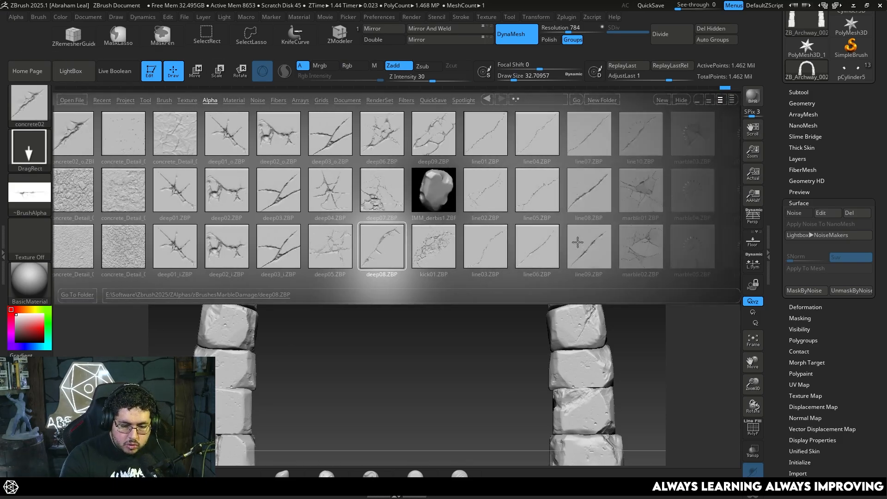
# Stamp p01 crack damage across the subdivided arch, then start loading another archway tool
pyautogui.hscroll(3)
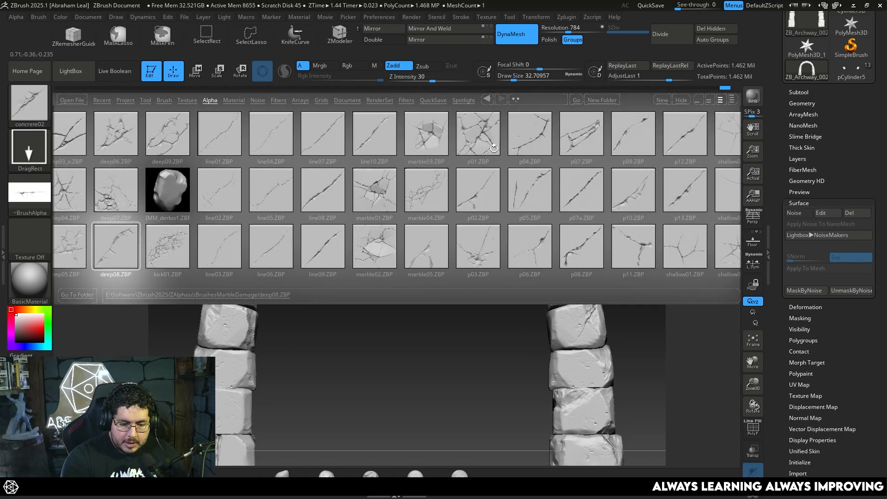
pyautogui.click(478, 134)
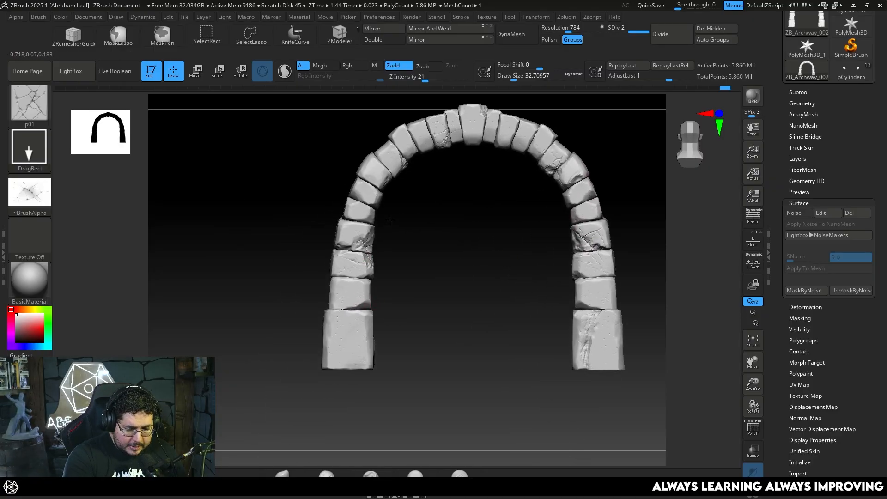
pyautogui.click(803, 26)
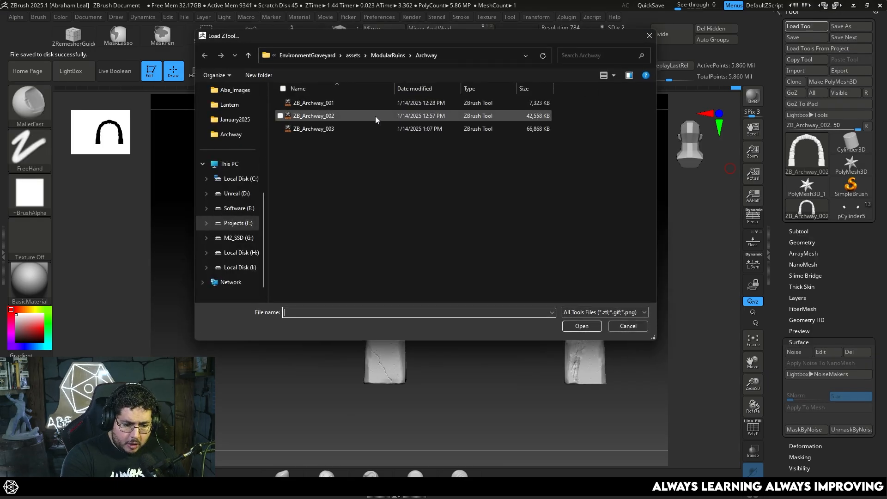